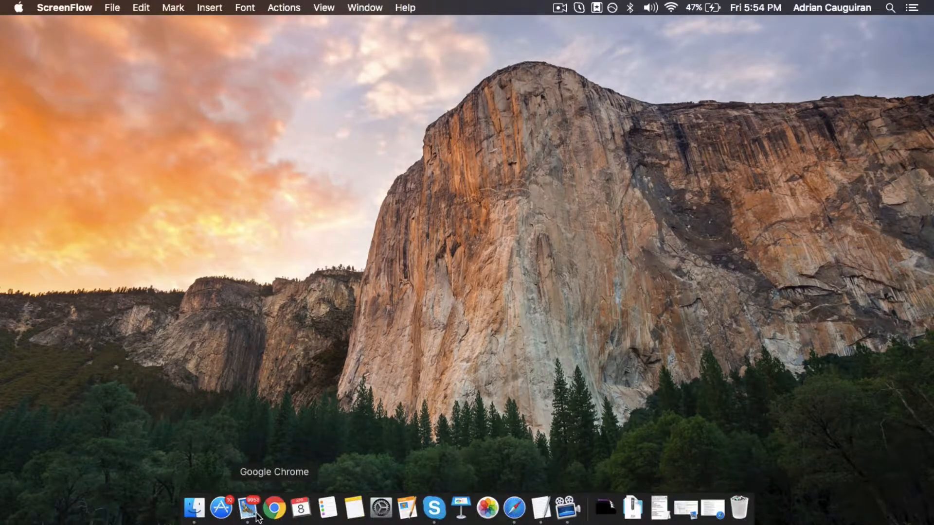
Show the Applications folder in Finder scrolled down to the iMyfone D-Back icon
click(193, 514)
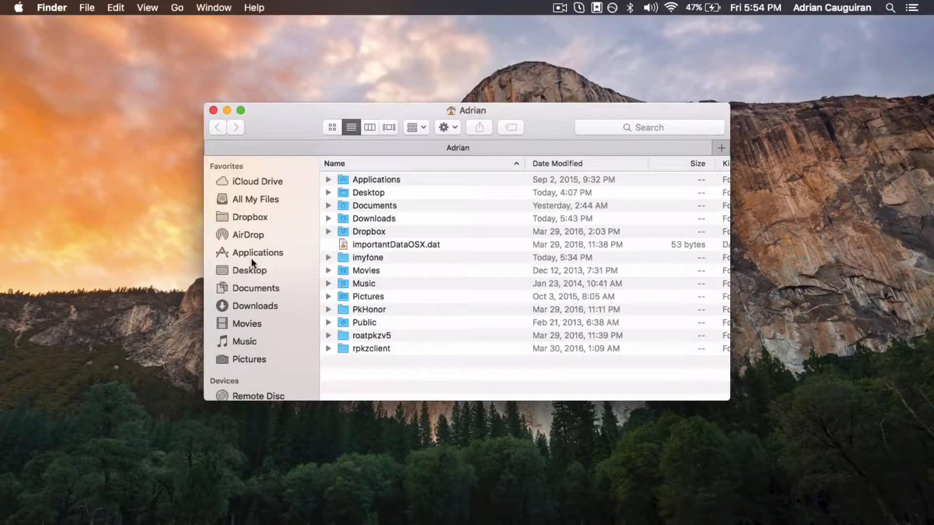
click(257, 253)
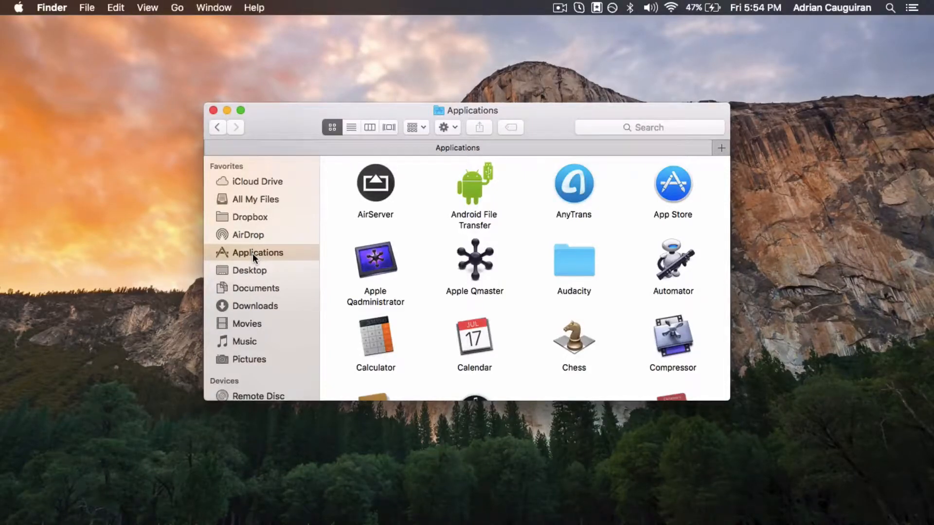
scroll(down, 3)
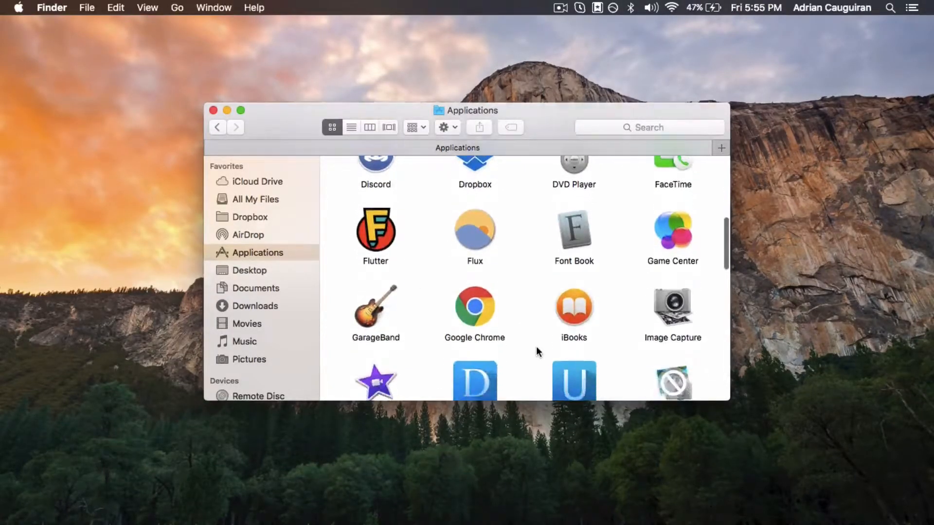
scroll(down, 3)
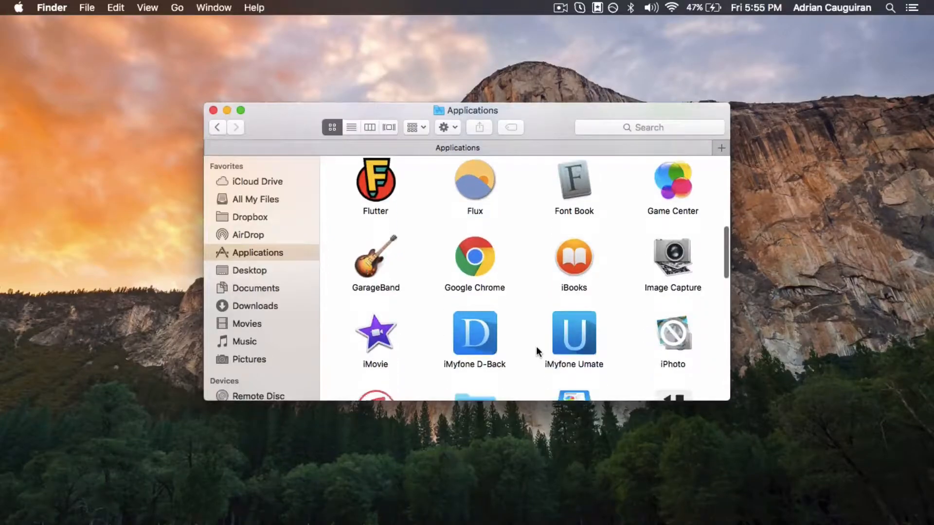
scroll(down, 3)
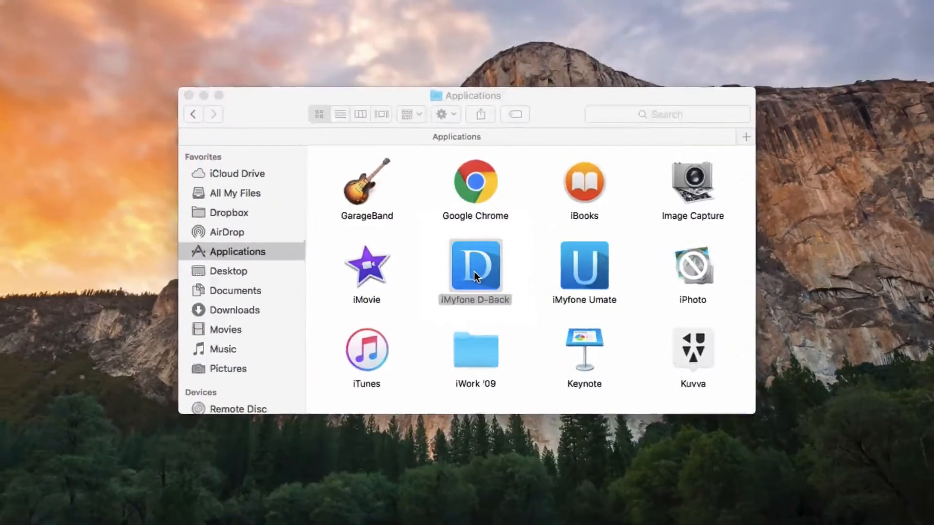
Launch iMyfone D-Back, preview iOS Device, iTunes and iCloud modes, return to Smart Recovery
double_click(474, 269)
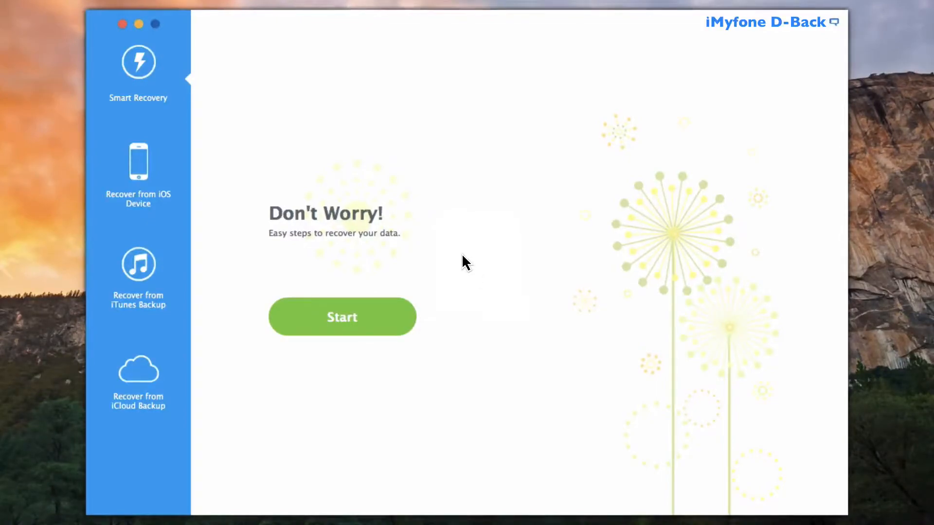
mouse_move(187, 274)
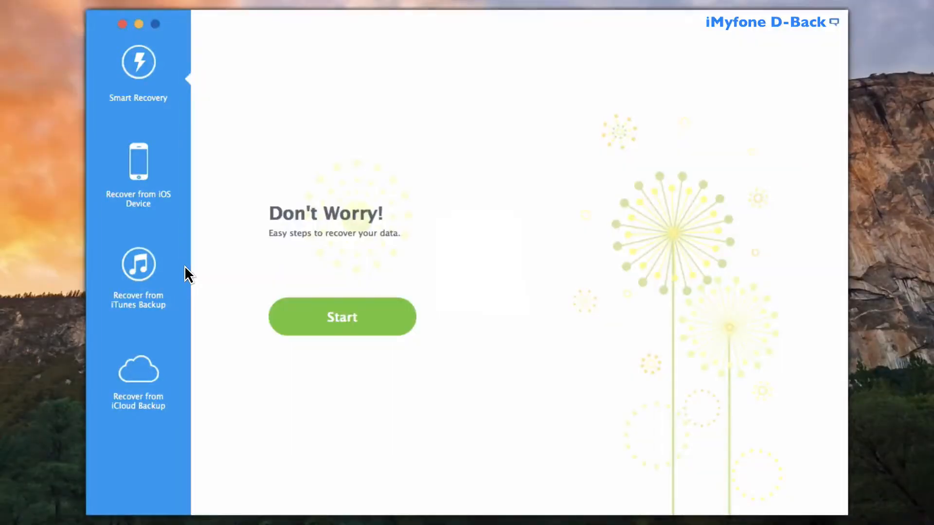
mouse_move(384, 337)
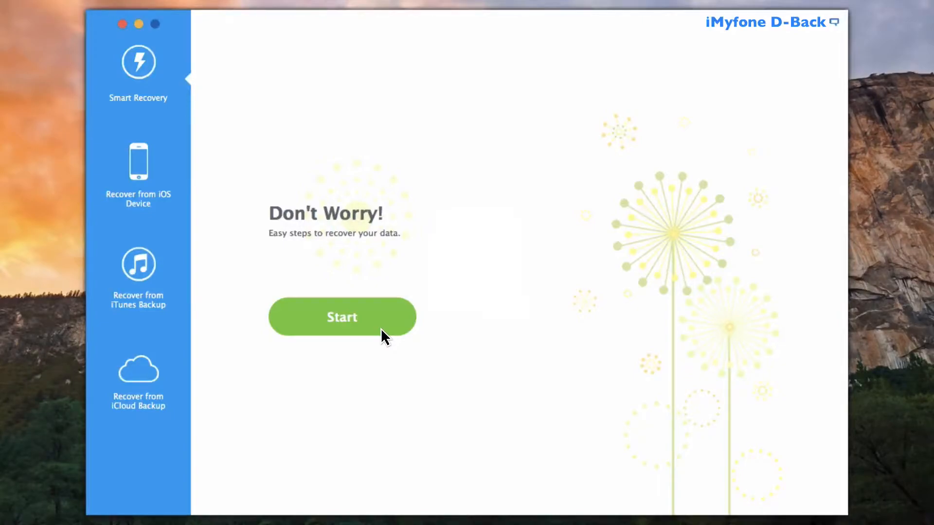
mouse_move(832, 42)
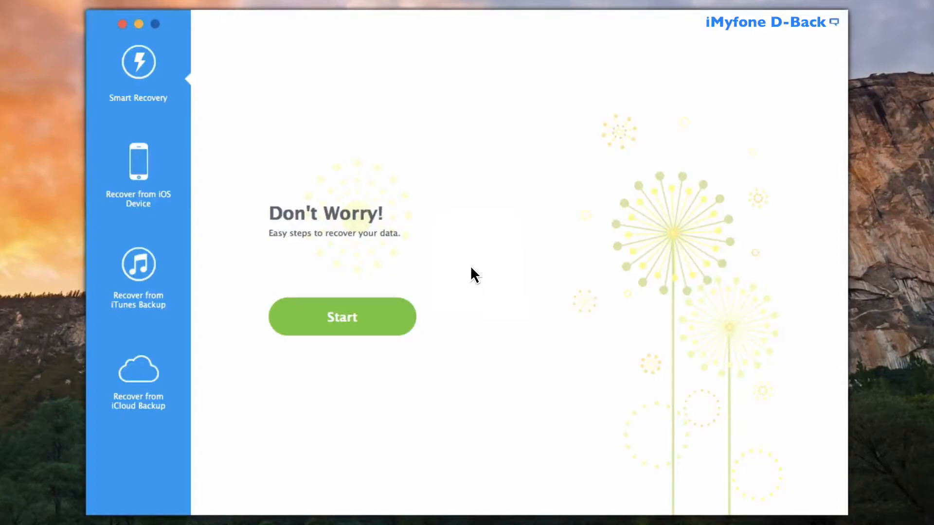
mouse_move(163, 89)
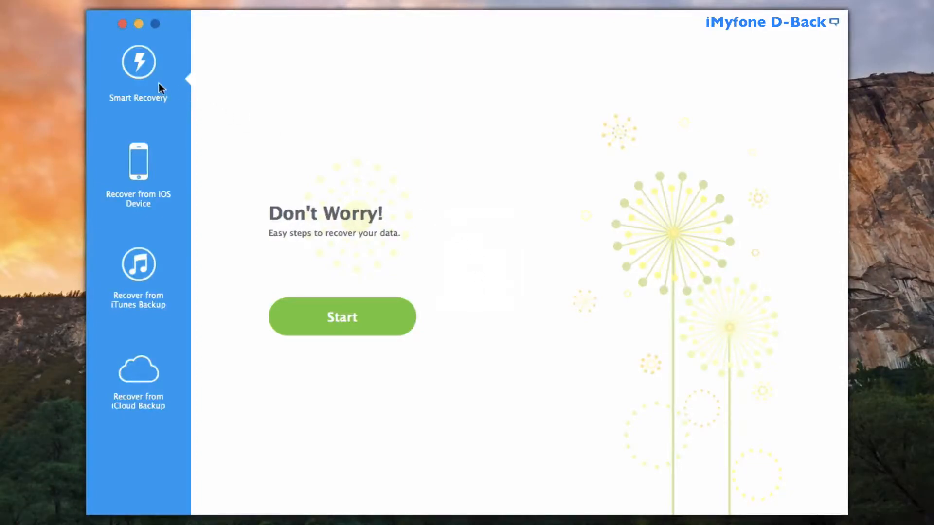
mouse_move(155, 93)
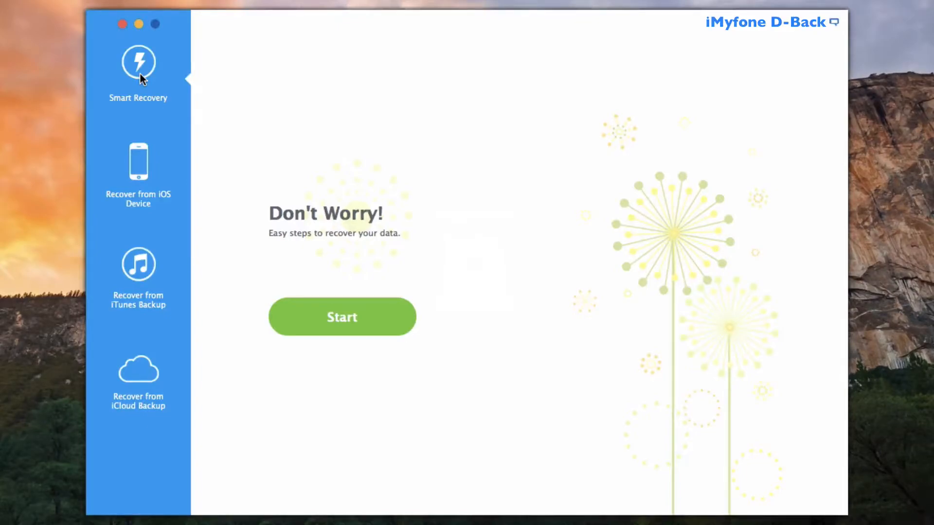
mouse_move(145, 150)
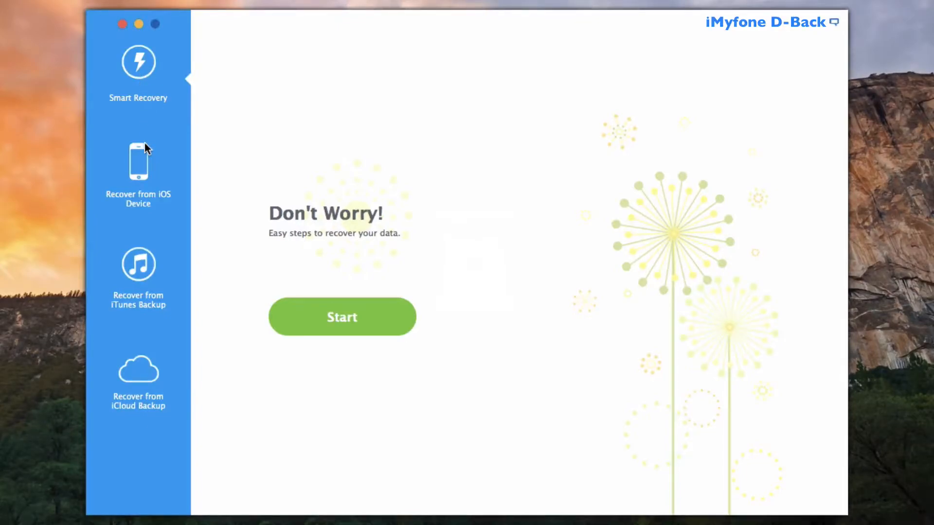
click(138, 163)
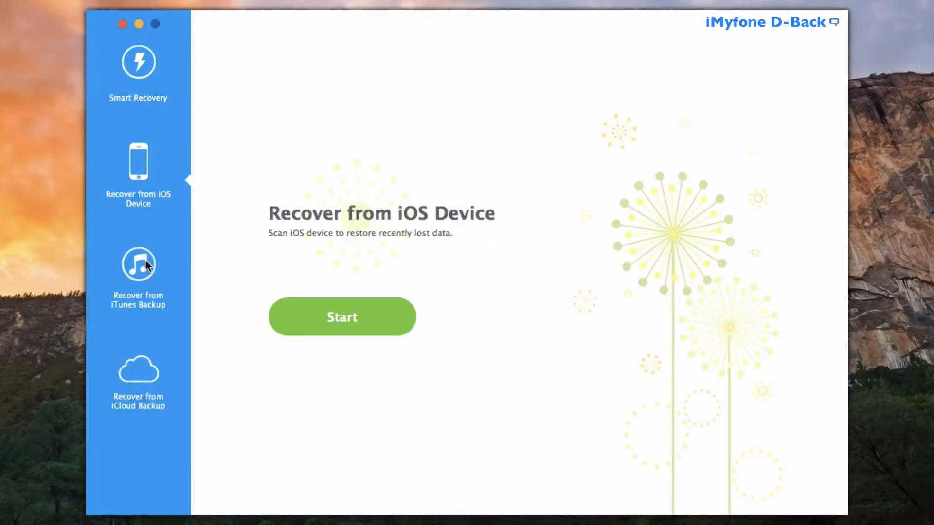
click(138, 267)
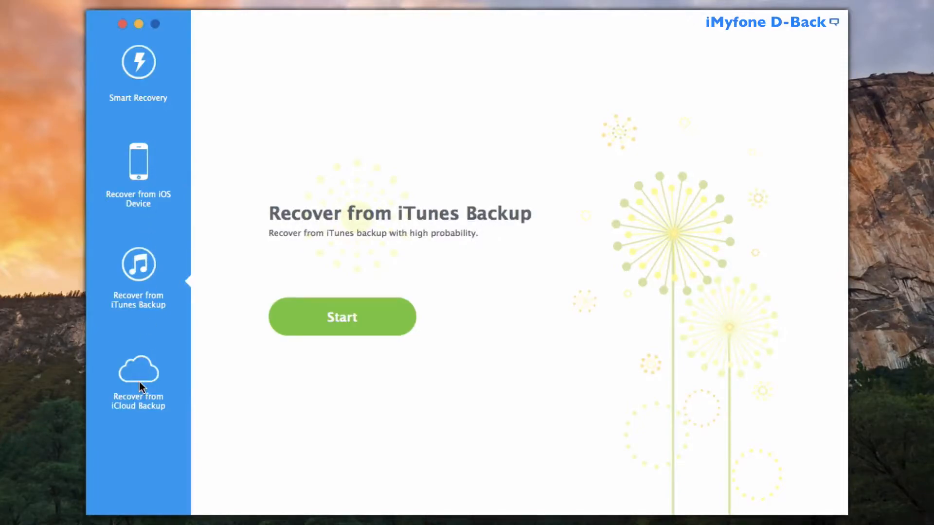
click(138, 372)
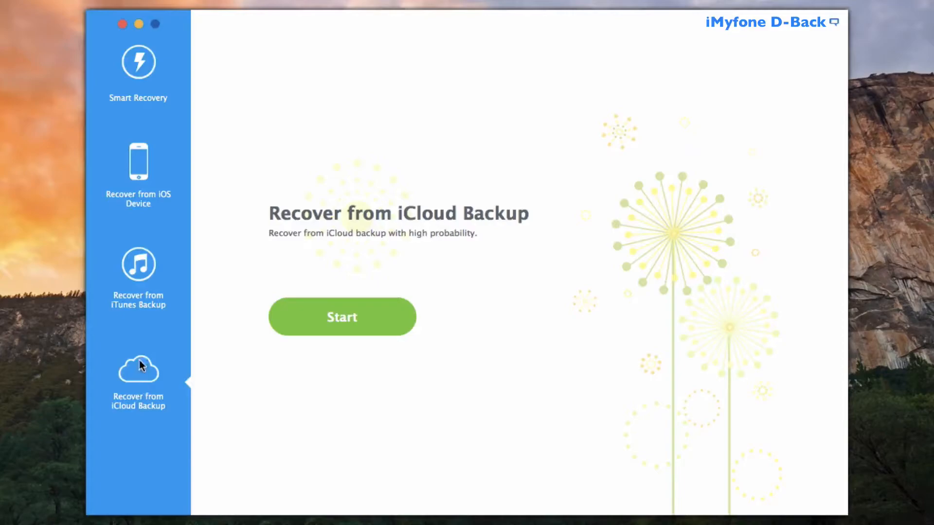
click(139, 62)
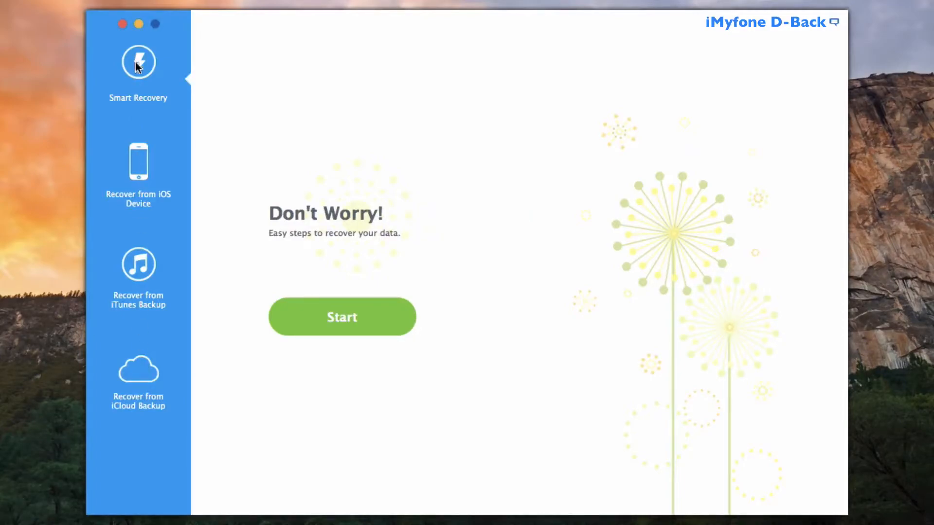
Start Smart Recovery with Message as the only file type and continue to the loss question
click(342, 318)
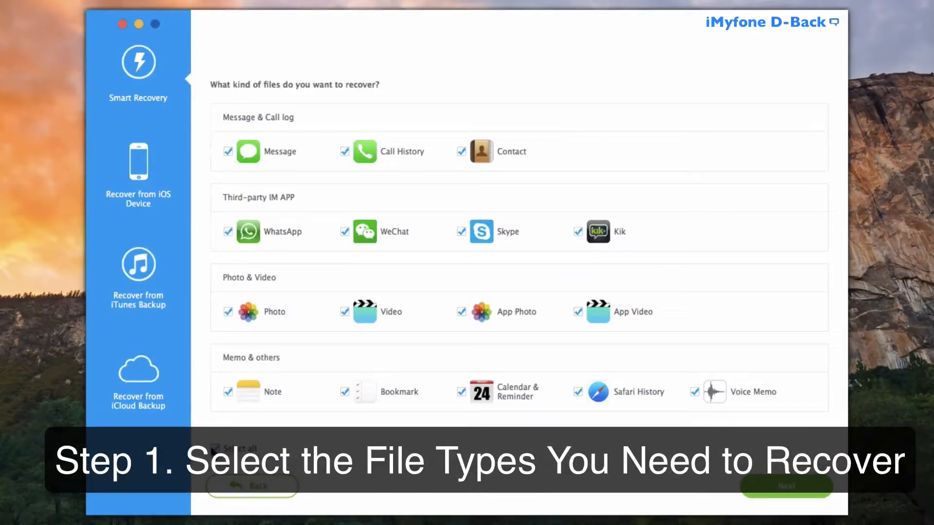
click(216, 448)
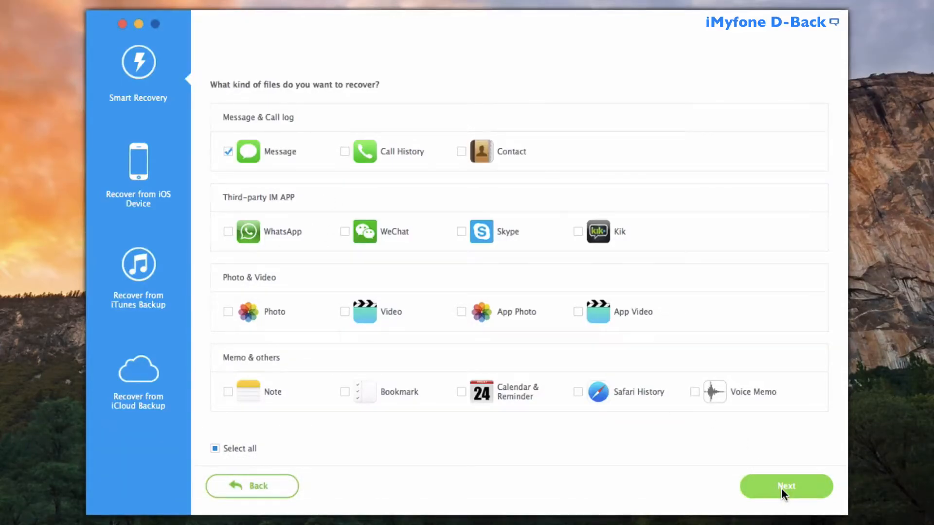
click(786, 500)
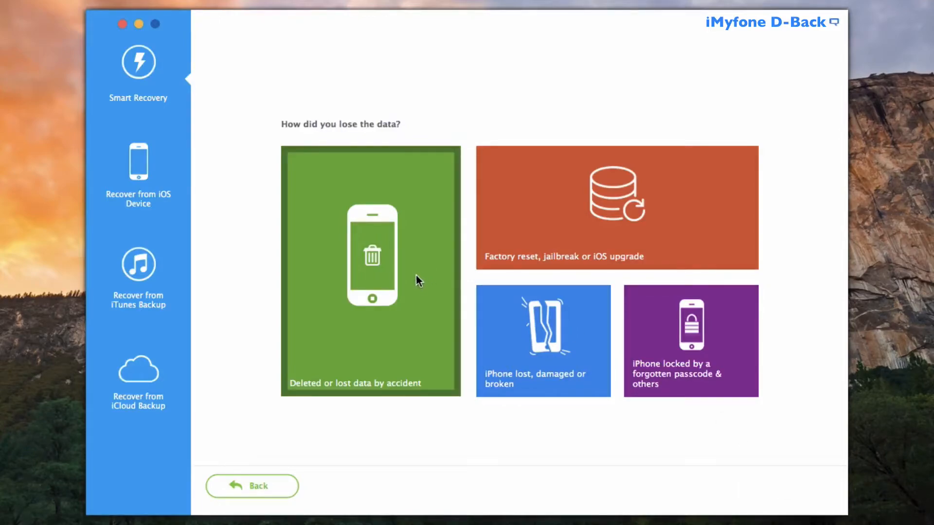
mouse_move(418, 303)
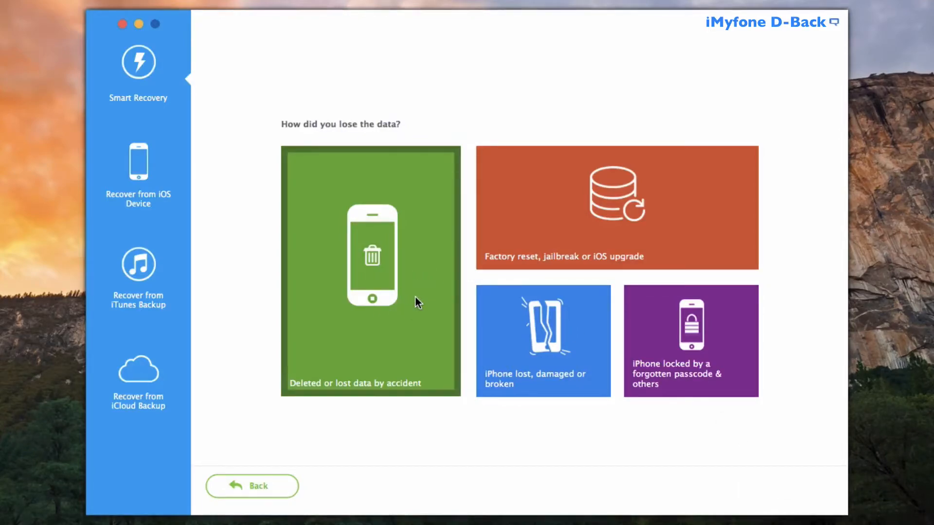
Choose 'Deleted or lost data by accident' so the connected iPhone 6s Plus is ready to scan
click(372, 276)
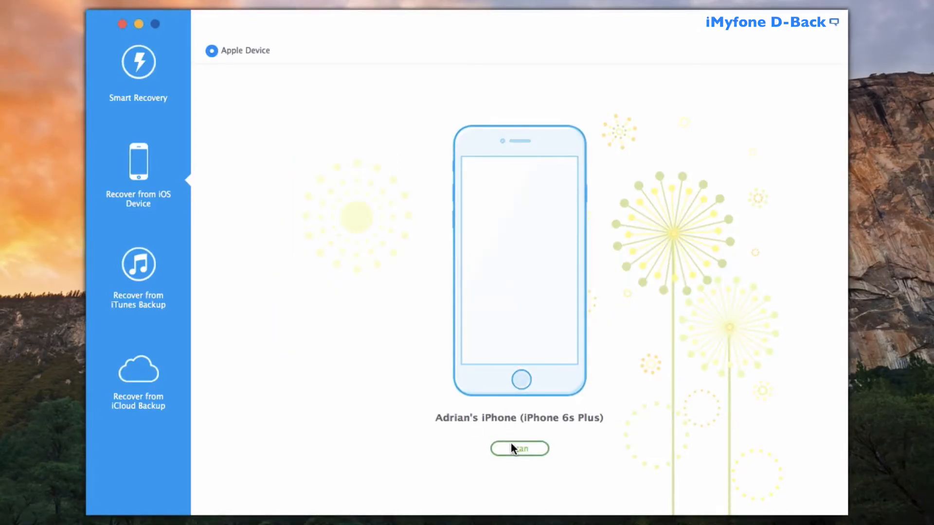
click(519, 449)
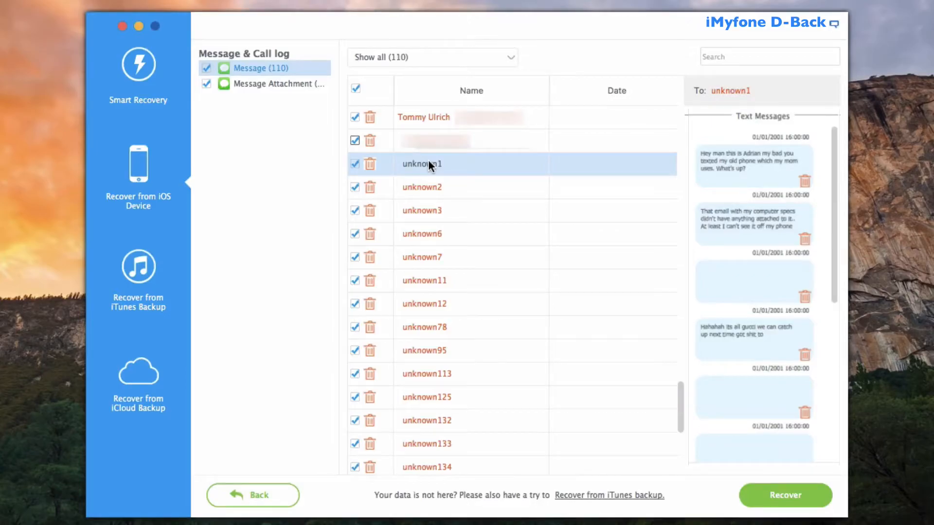
mouse_move(459, 161)
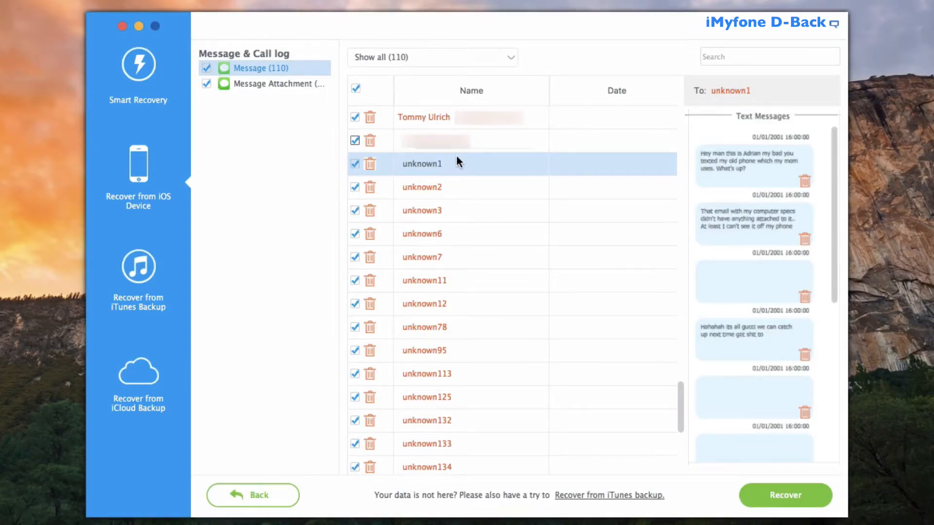
mouse_move(474, 63)
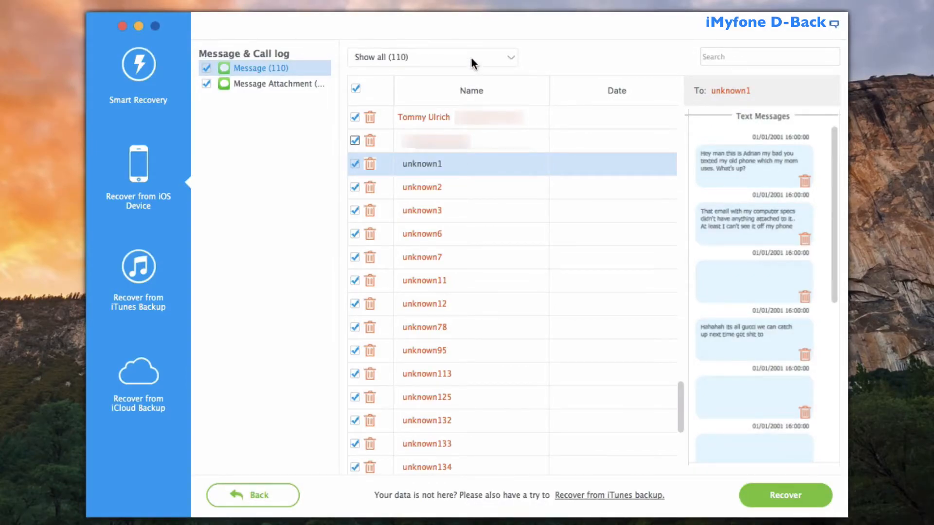
click(433, 56)
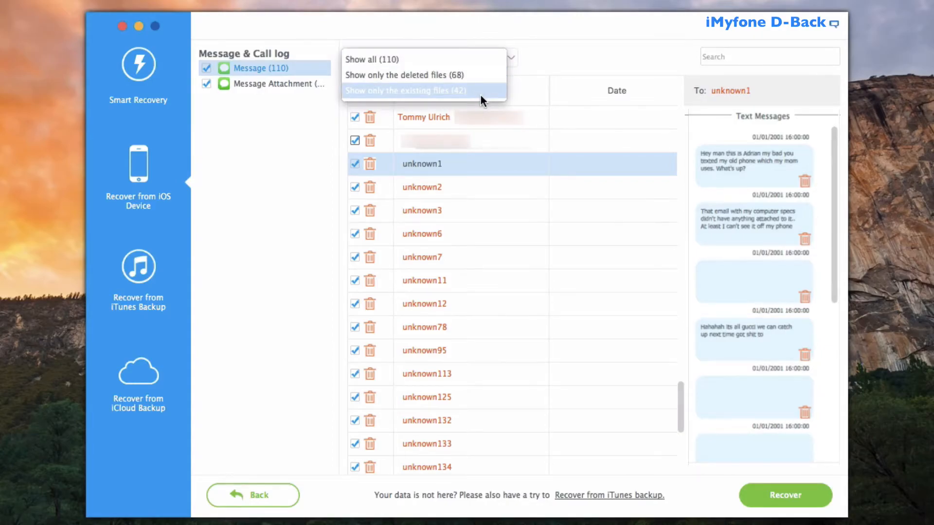
click(371, 60)
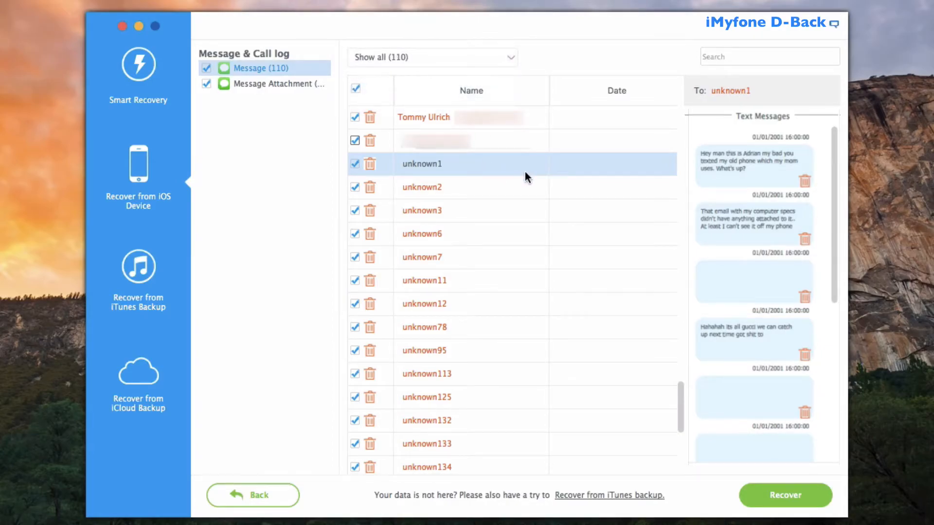
mouse_move(506, 137)
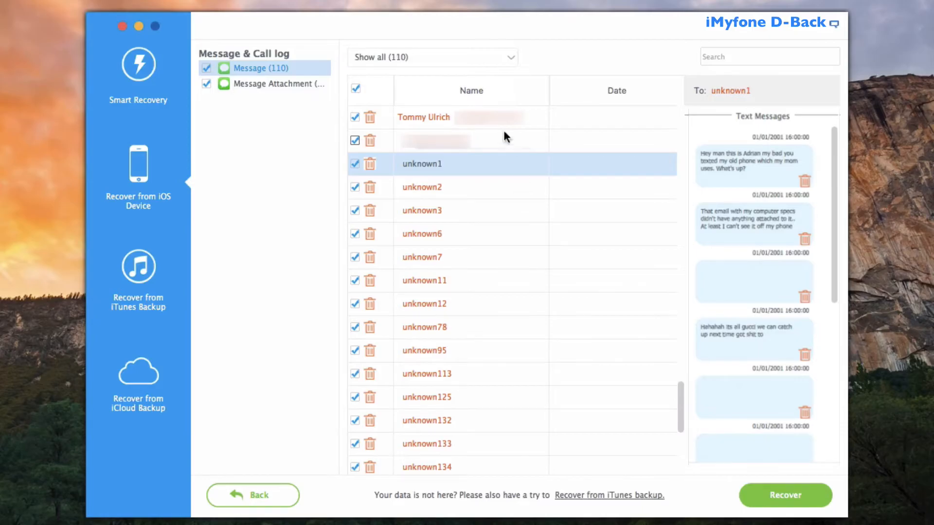
click(424, 117)
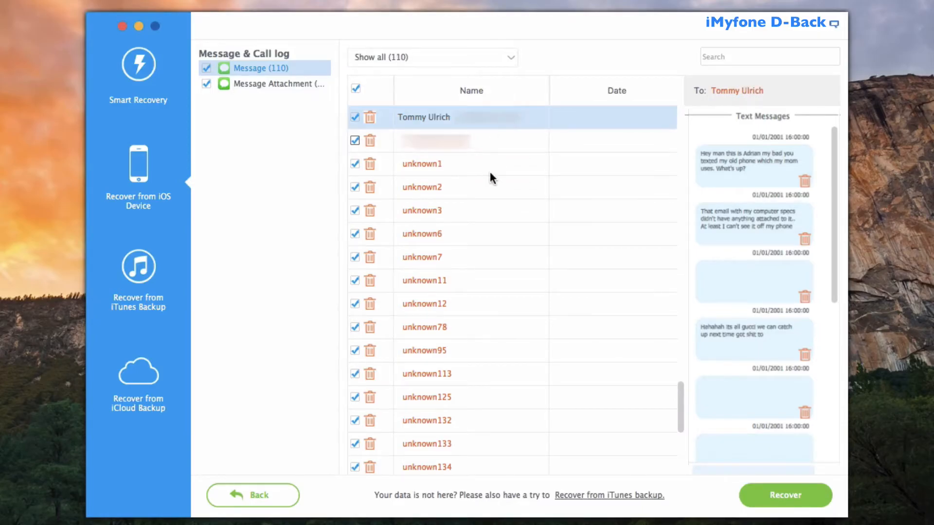
click(356, 89)
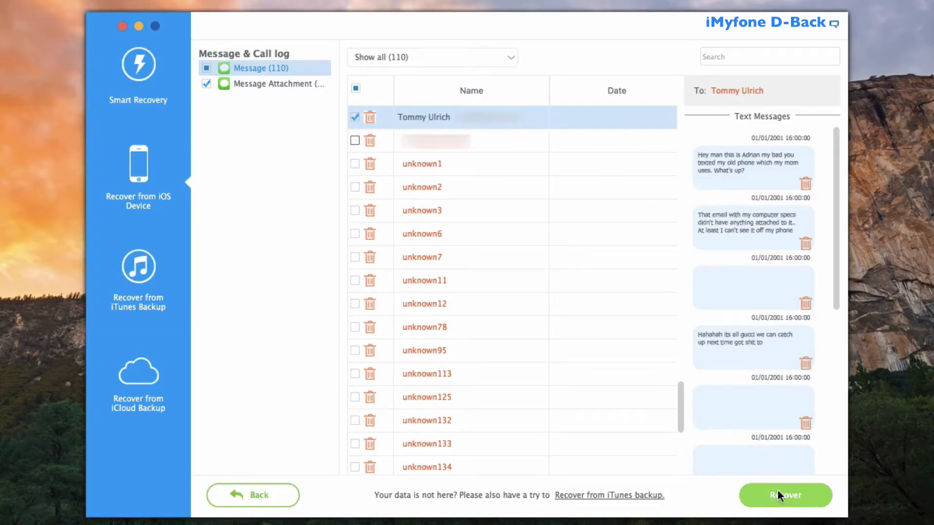
Recover the checked conversation with the Desktop as the output folder
click(784, 496)
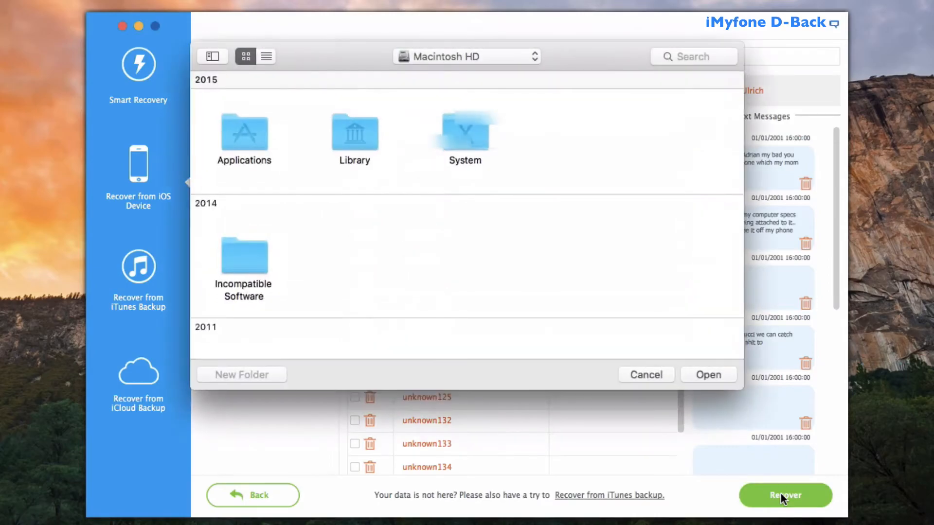
mouse_move(586, 187)
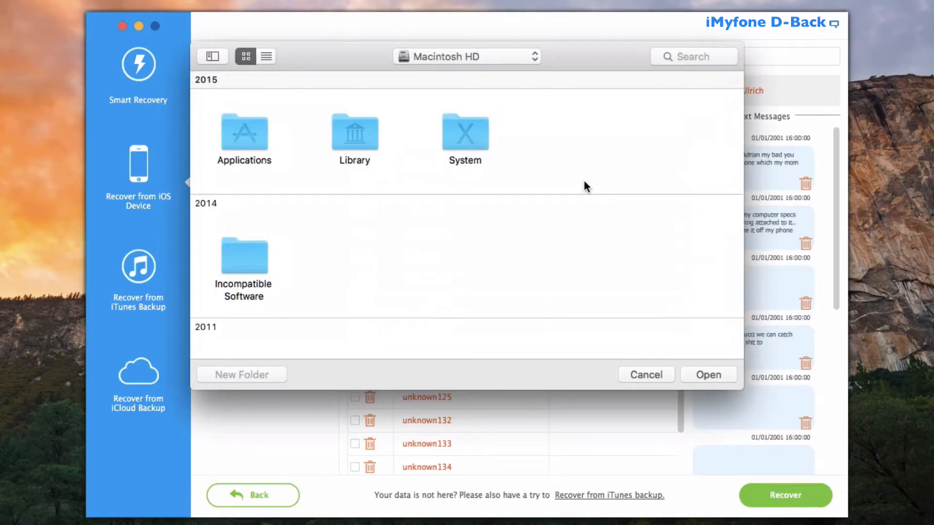
mouse_move(500, 67)
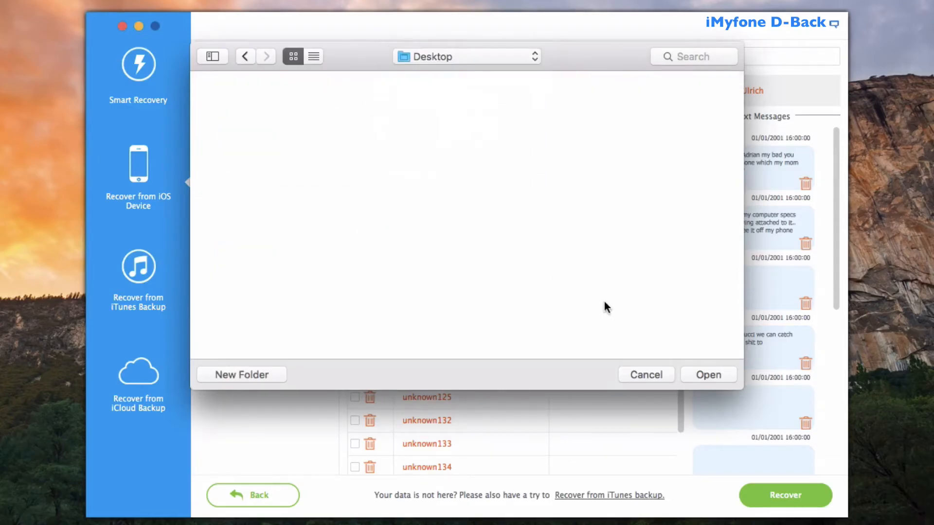
click(709, 374)
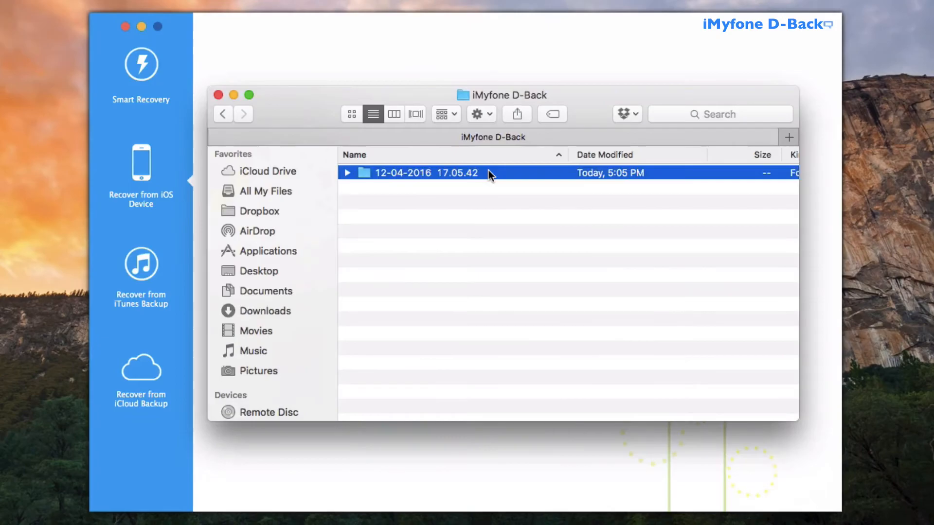
Open the dated recovery folder and its recovered Text Message.html file
double_click(426, 173)
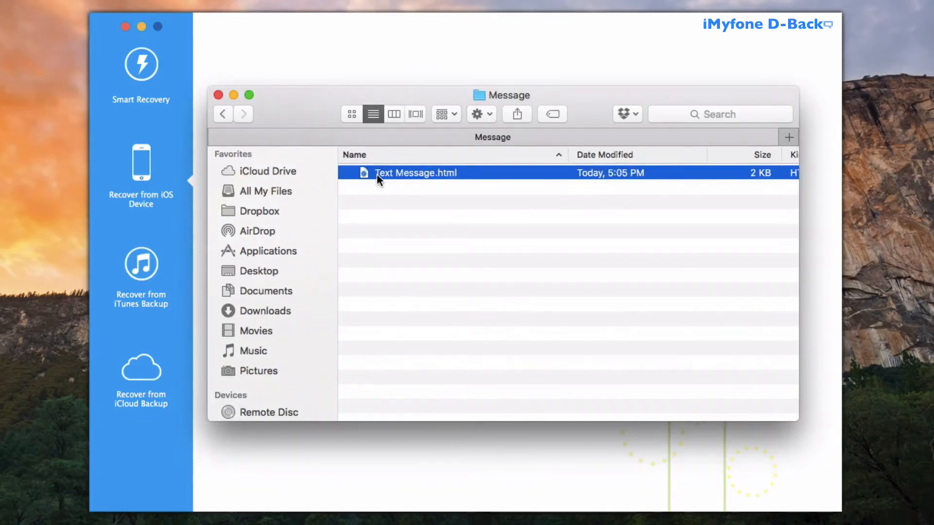
double_click(415, 174)
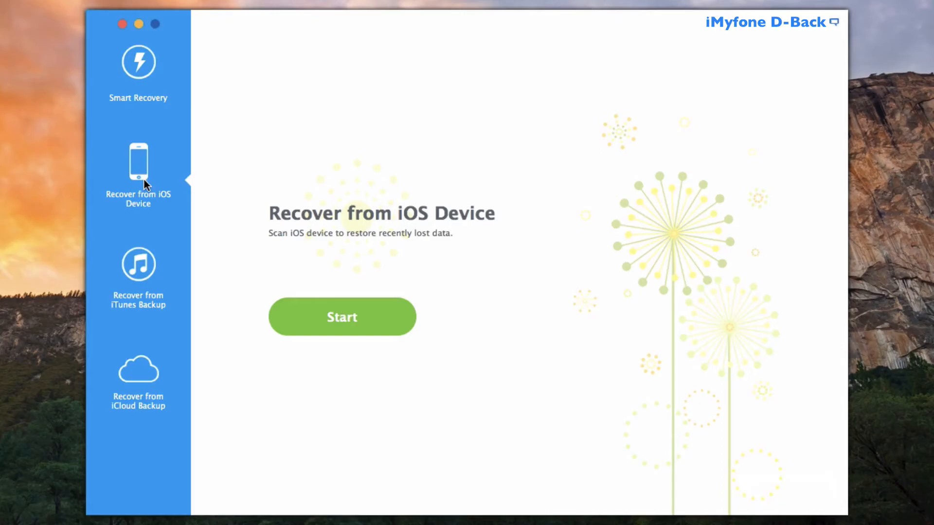
mouse_move(160, 194)
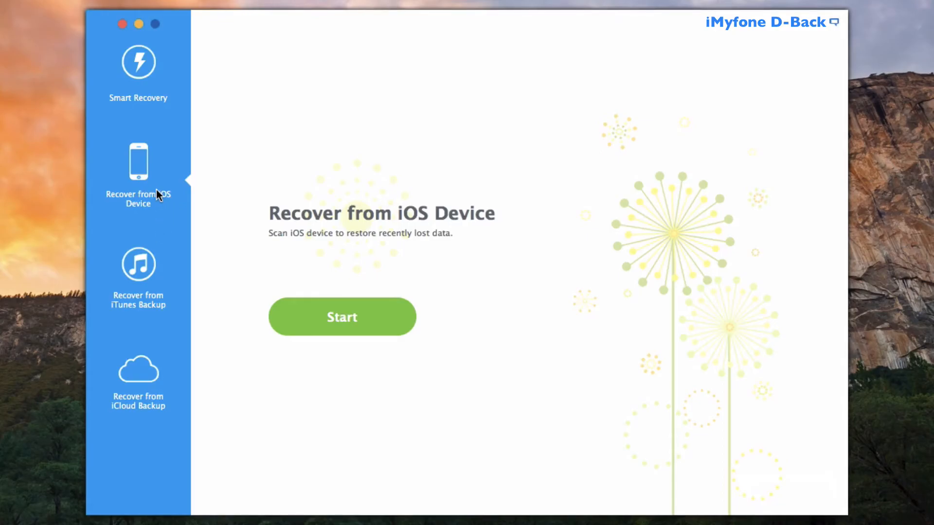
Step through the iTunes Backup file-type and backup list screens, then switch to iCloud Backup
click(343, 317)
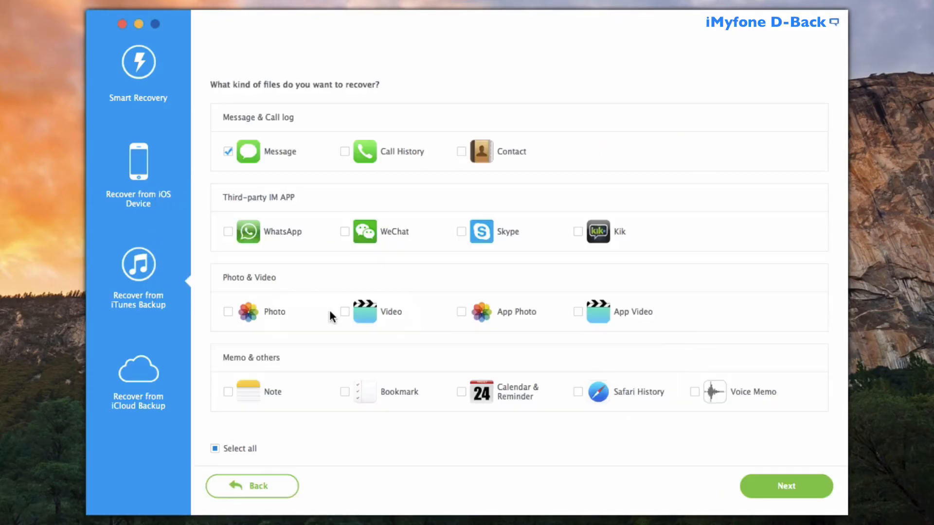
click(786, 486)
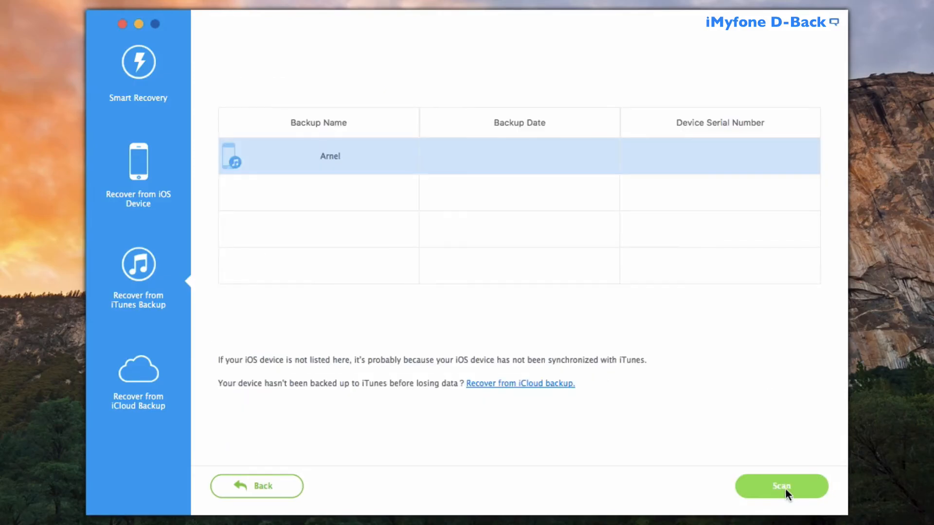
click(139, 374)
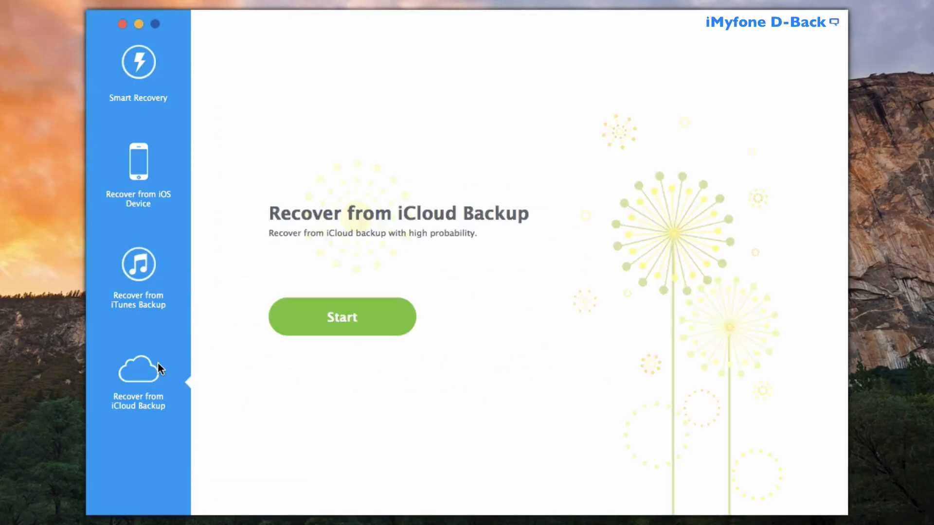
View the iCloud sign-in form, then return to the Smart Recovery start page
click(342, 318)
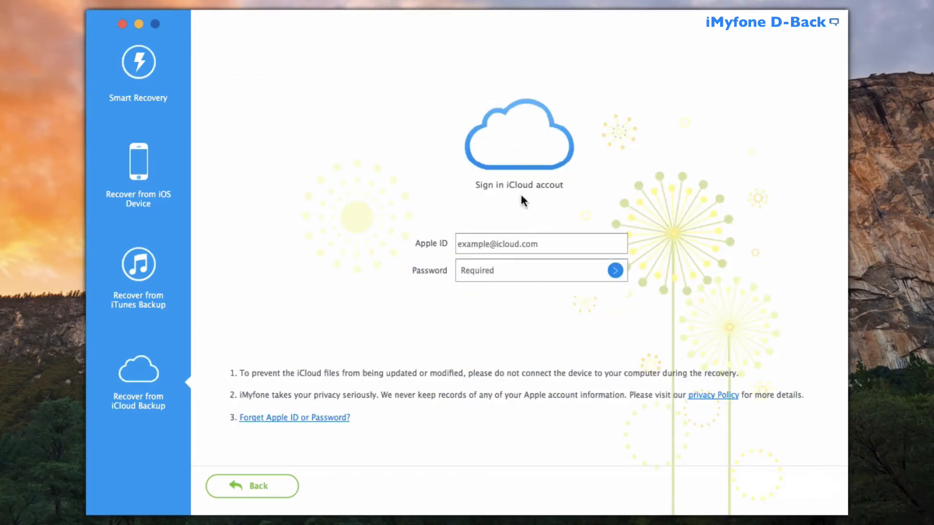
mouse_move(683, 177)
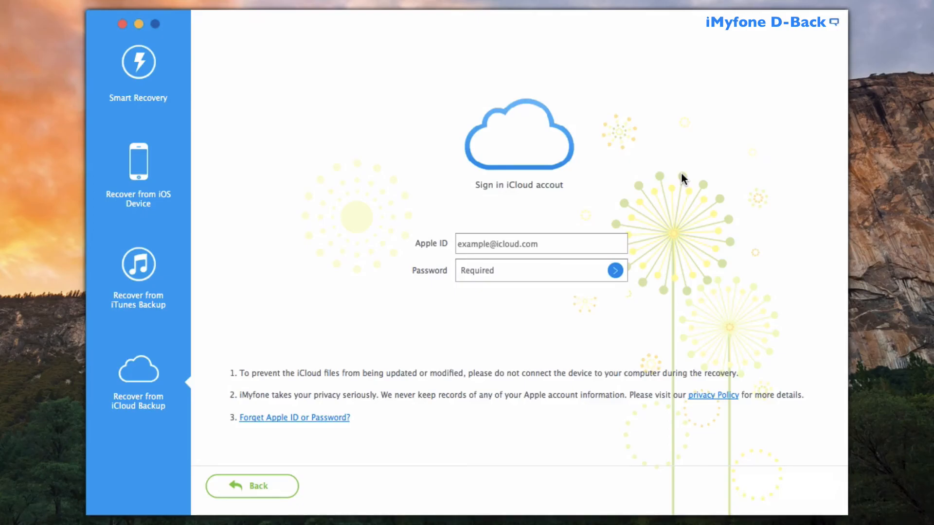
click(138, 63)
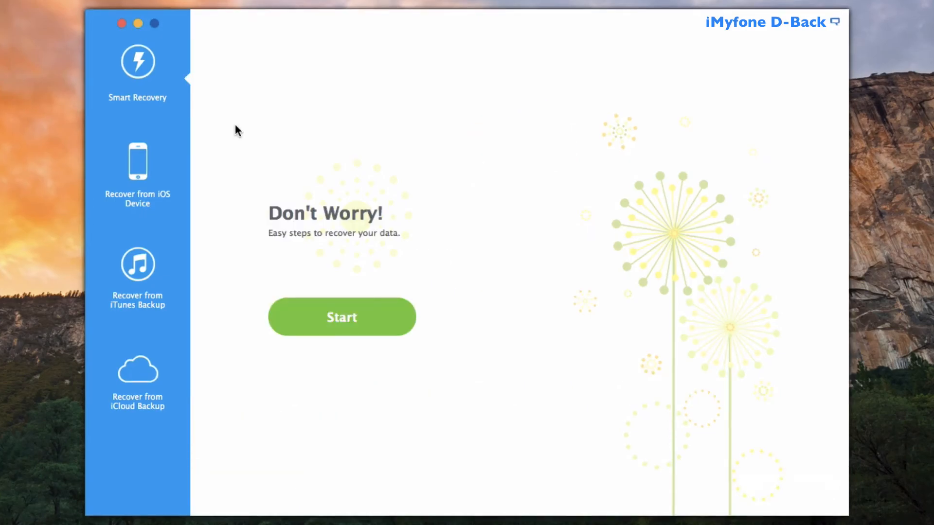